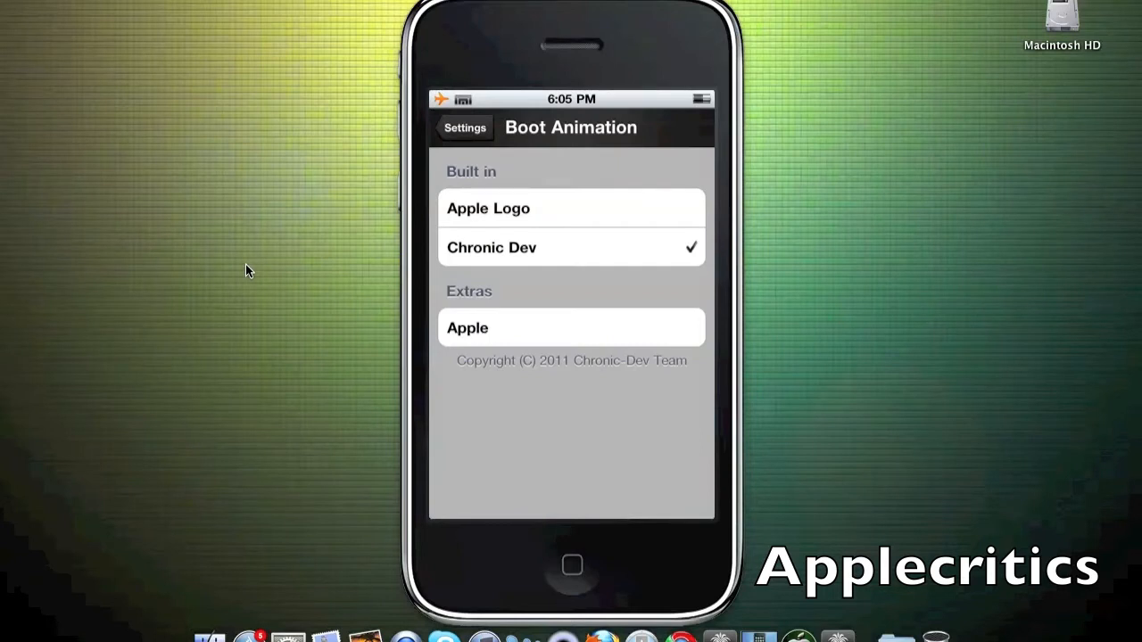
Leave the Boot Animation settings and launch Cydia from the home screen.
click(464, 128)
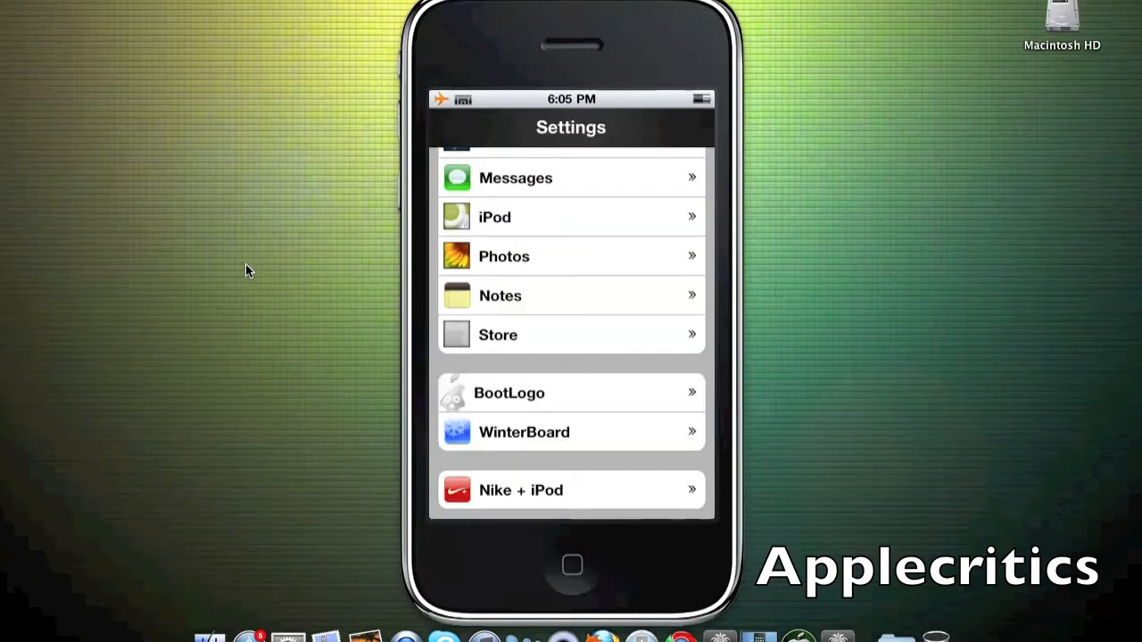
click(570, 392)
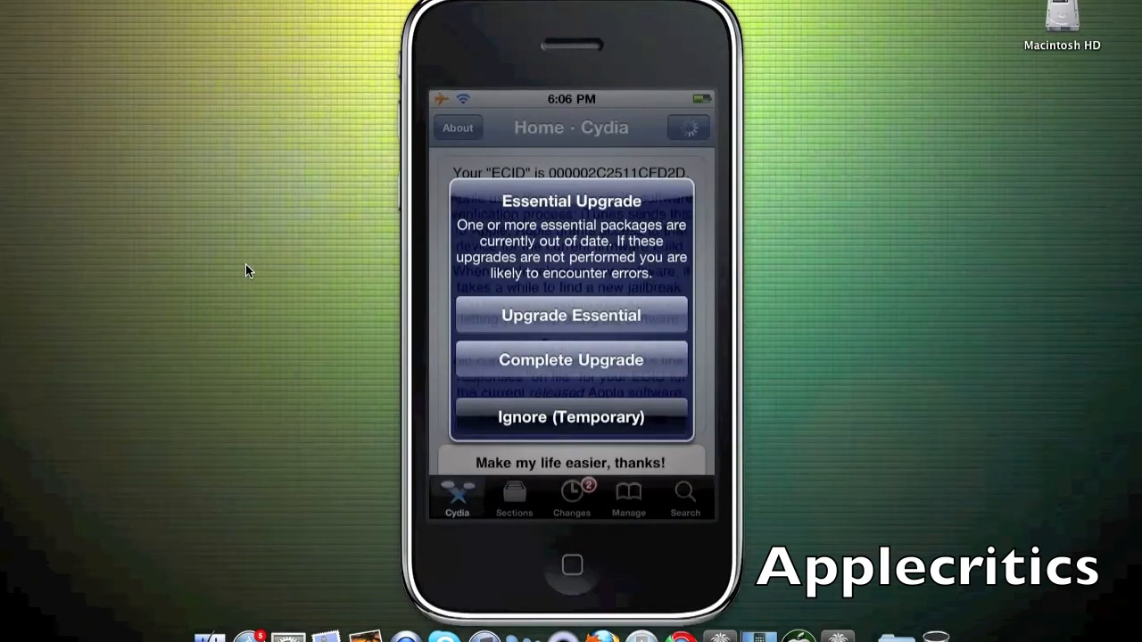
Ignore the Essential Upgrade prompt and search Cydia for 'Apple boo'.
click(685, 497)
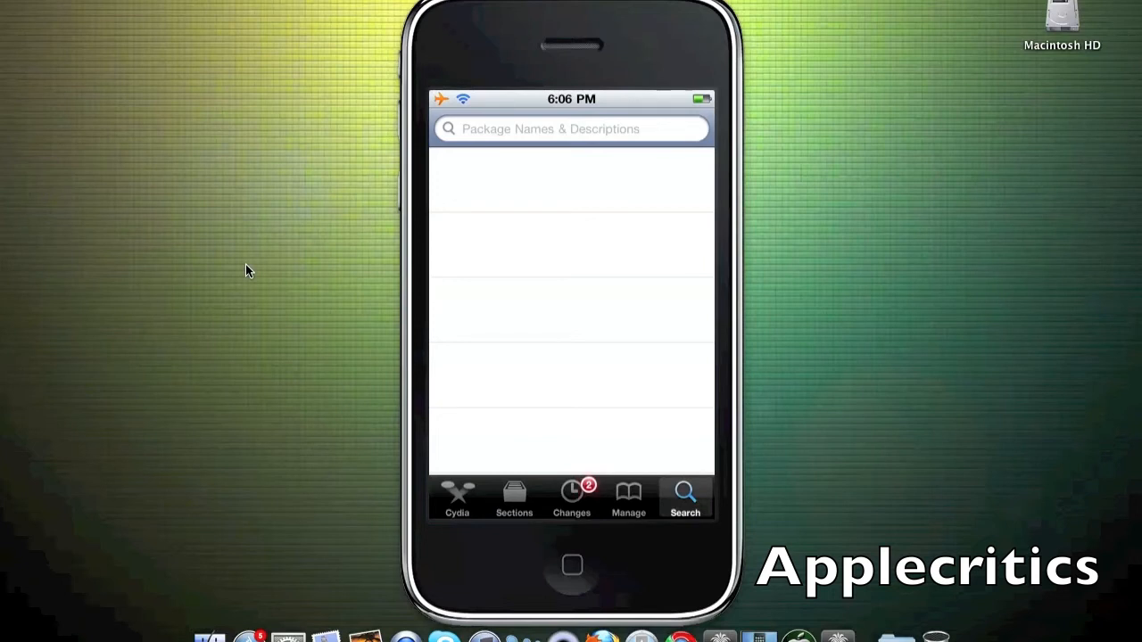
click(571, 128)
text(A)
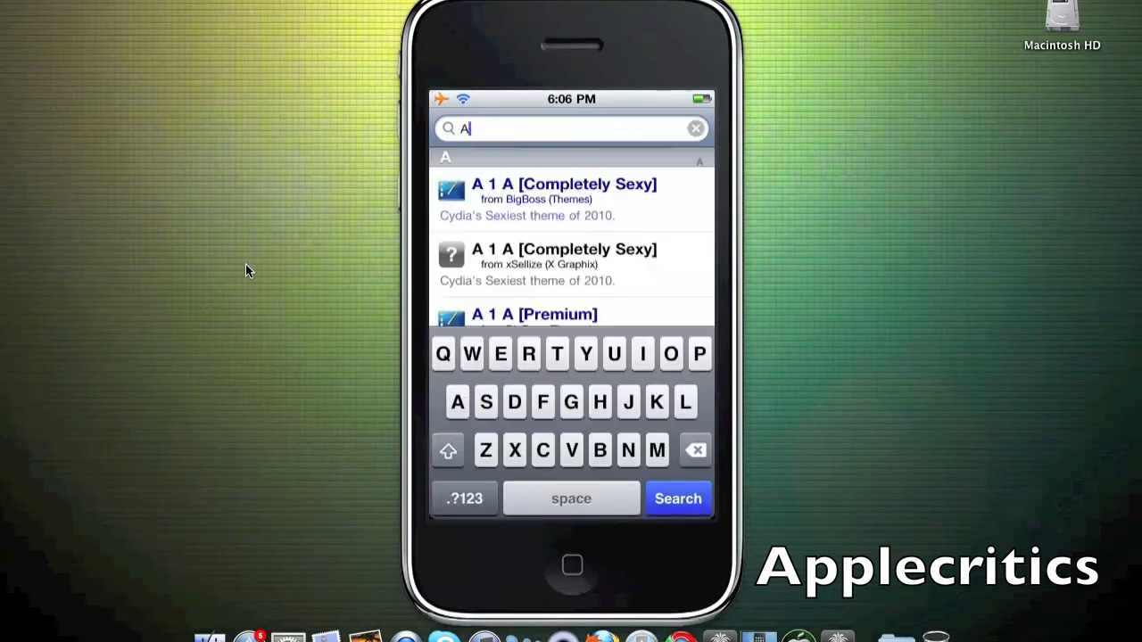
text(pple)
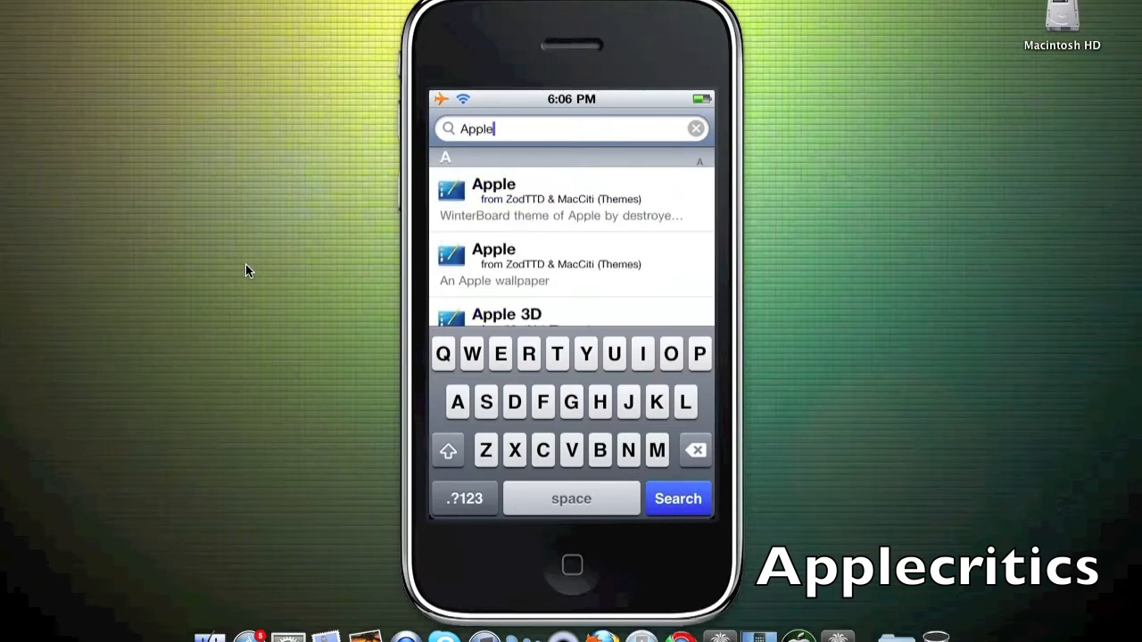
text(boo)
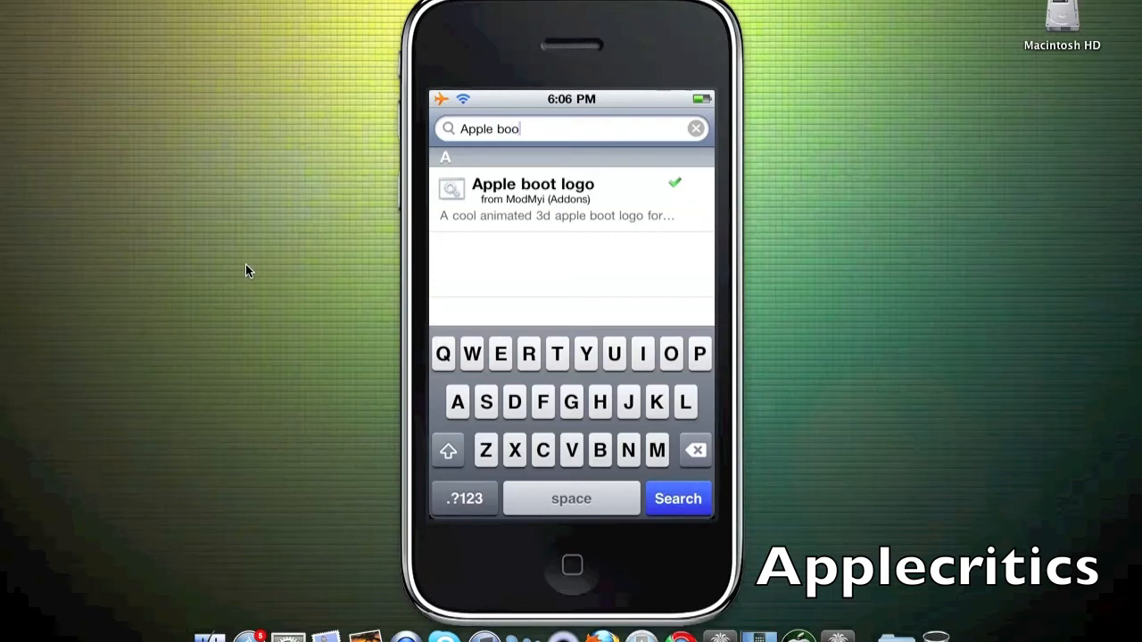
View the Apple boot logo package details, then return and clear the search field.
click(570, 198)
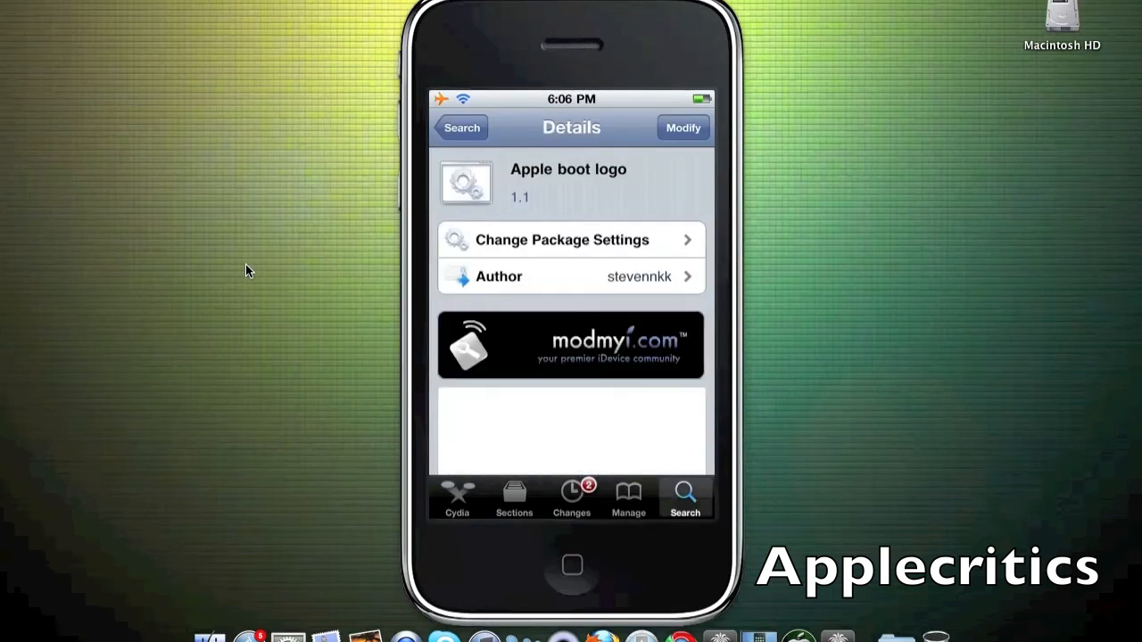
click(460, 127)
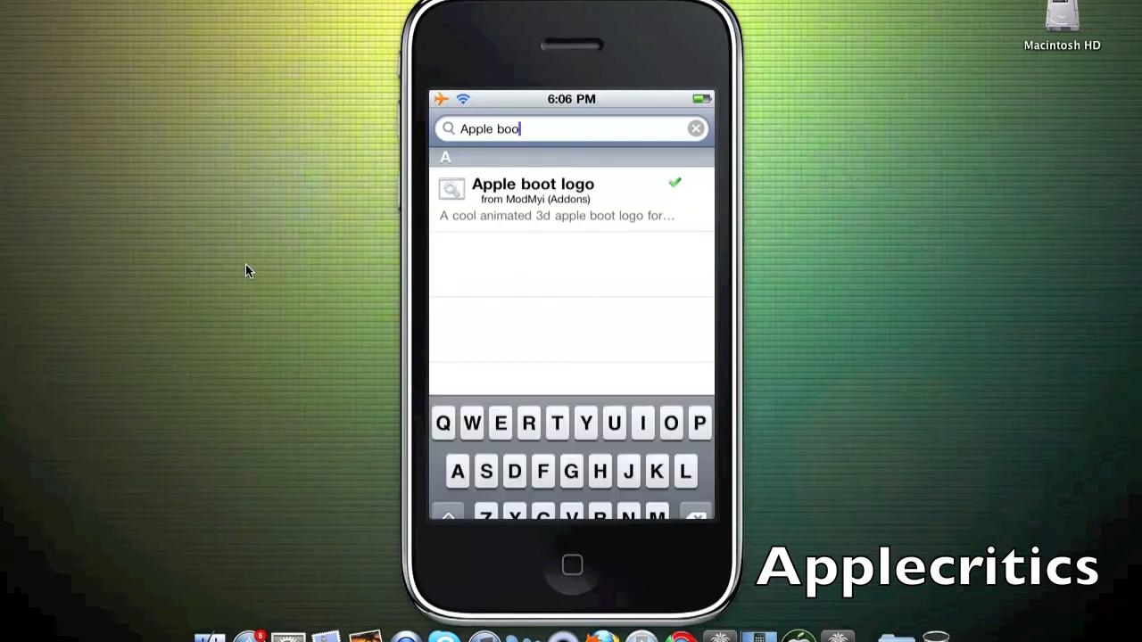
click(695, 129)
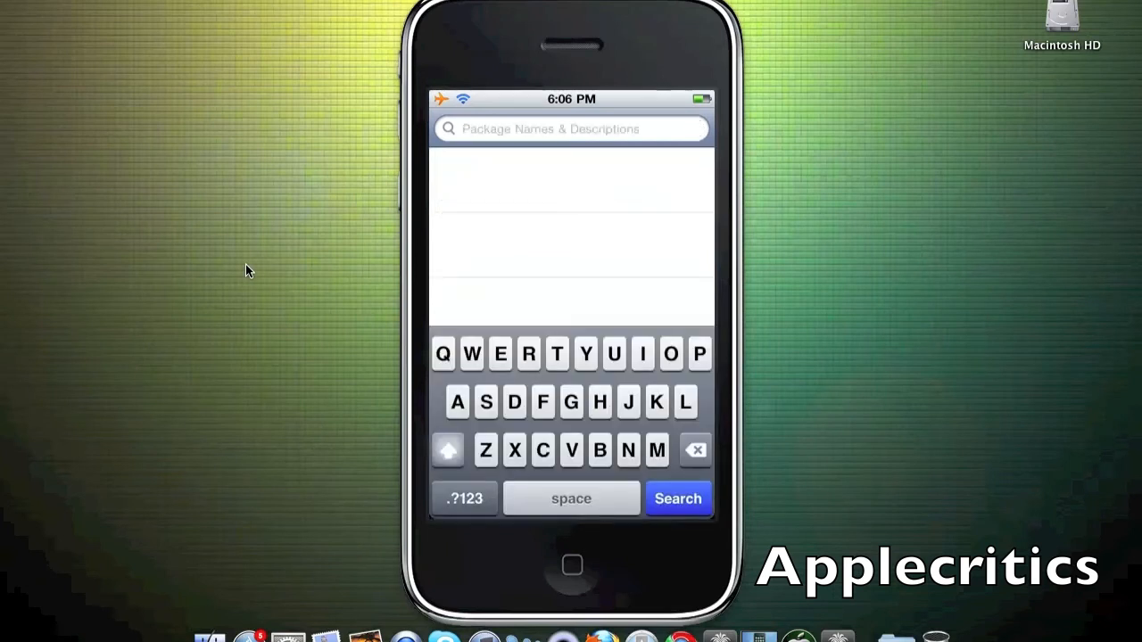
Search 'Remove', then 'Gp', open GP Animate Disabler details, and return home.
text(Remove)
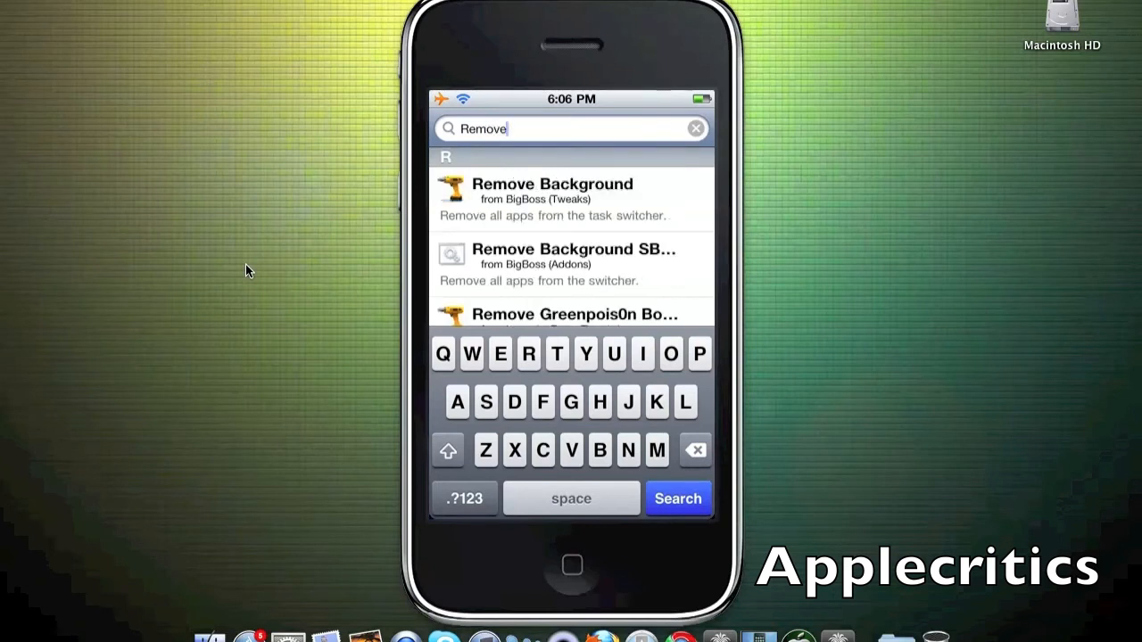
click(571, 314)
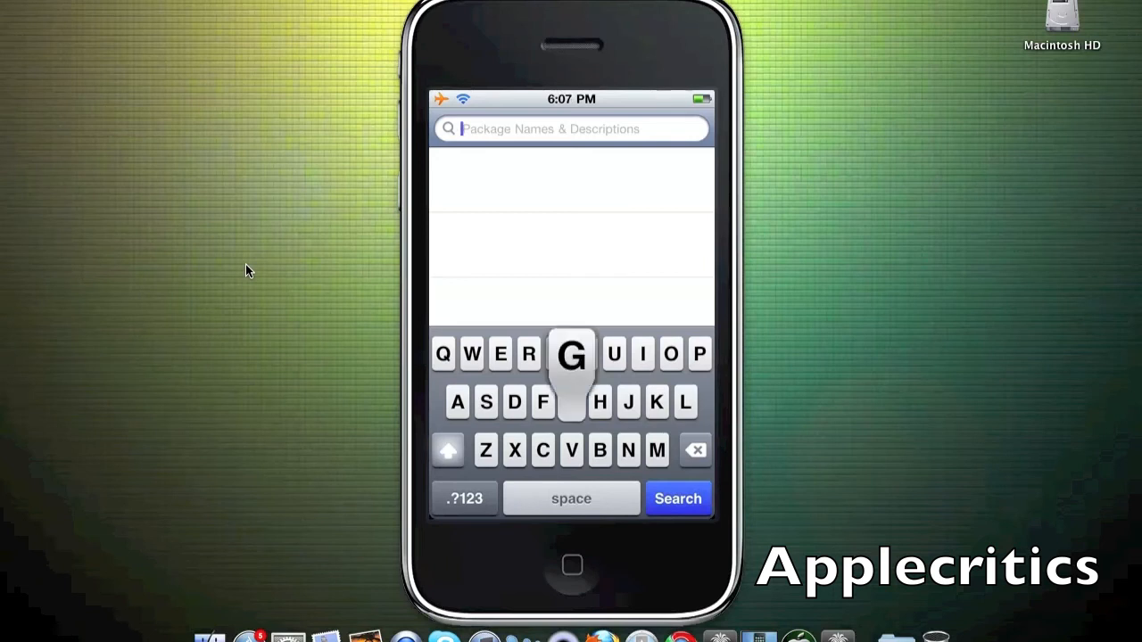
text(p)
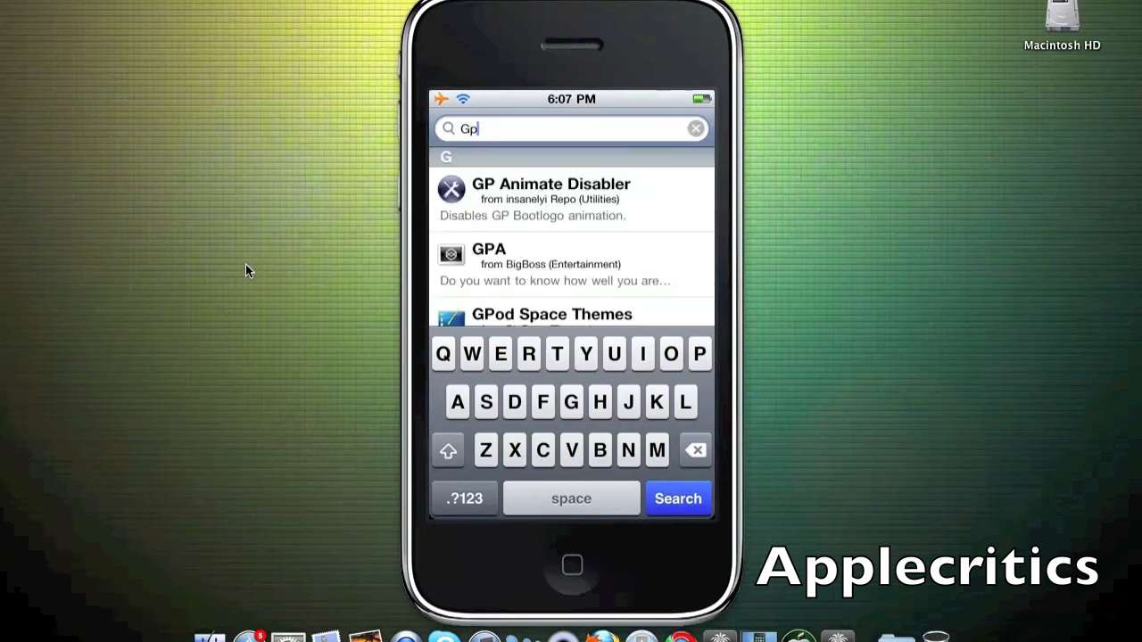
click(551, 197)
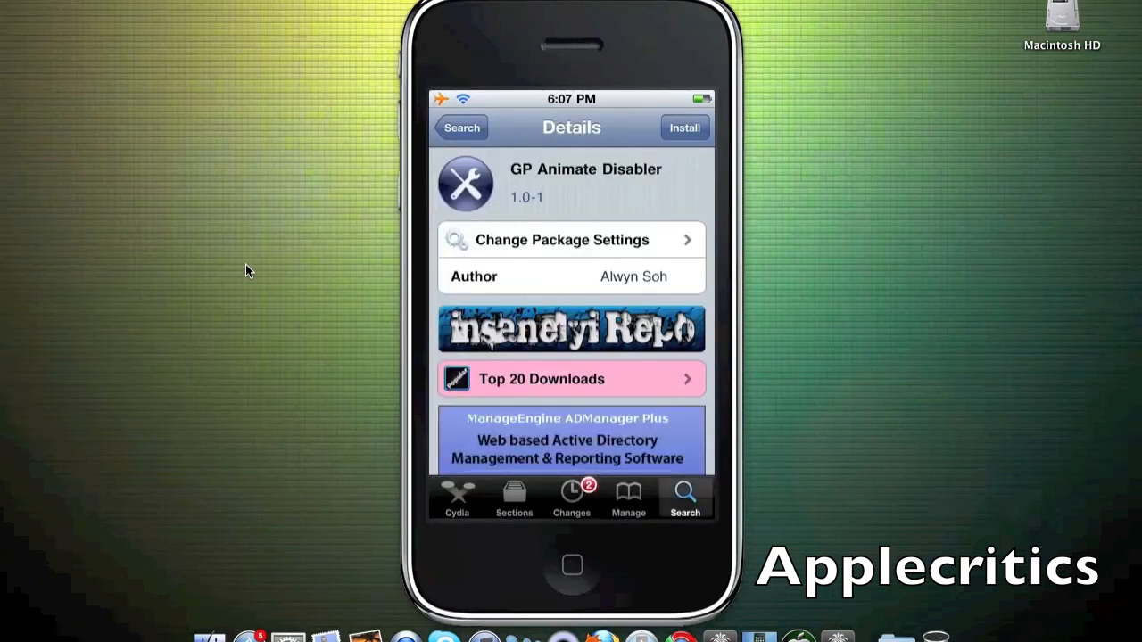
click(571, 564)
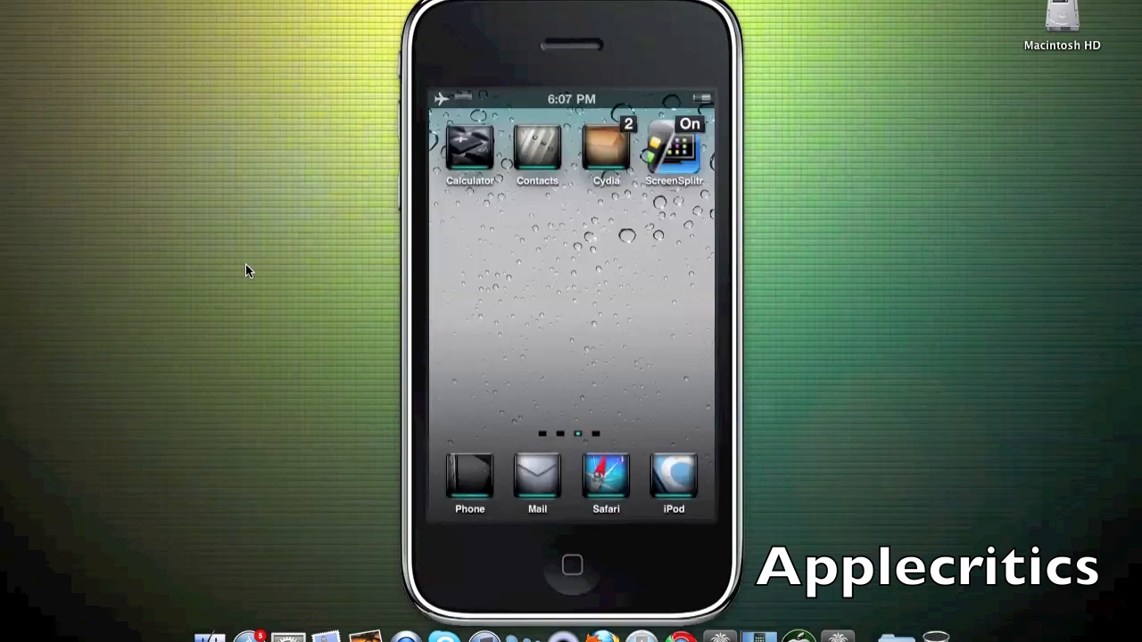